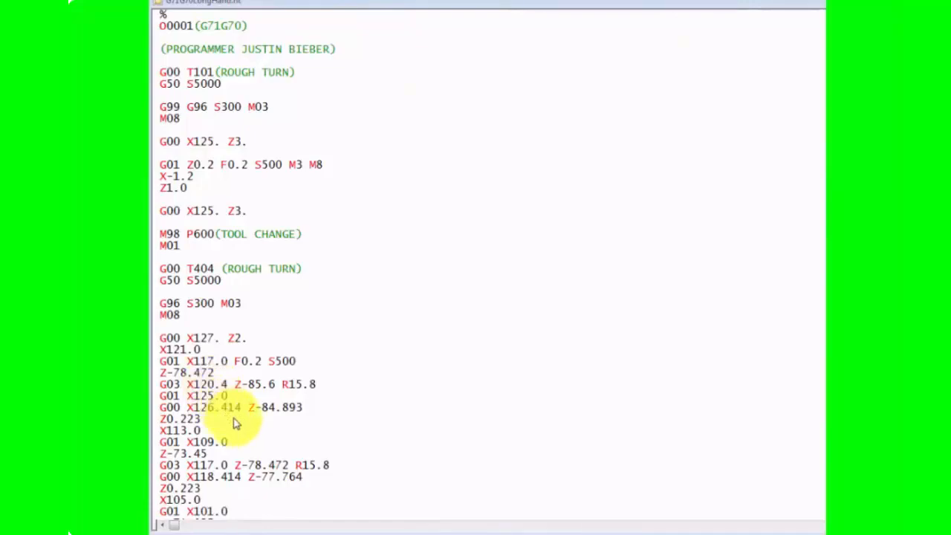
pyautogui.moveTo(247, 404)
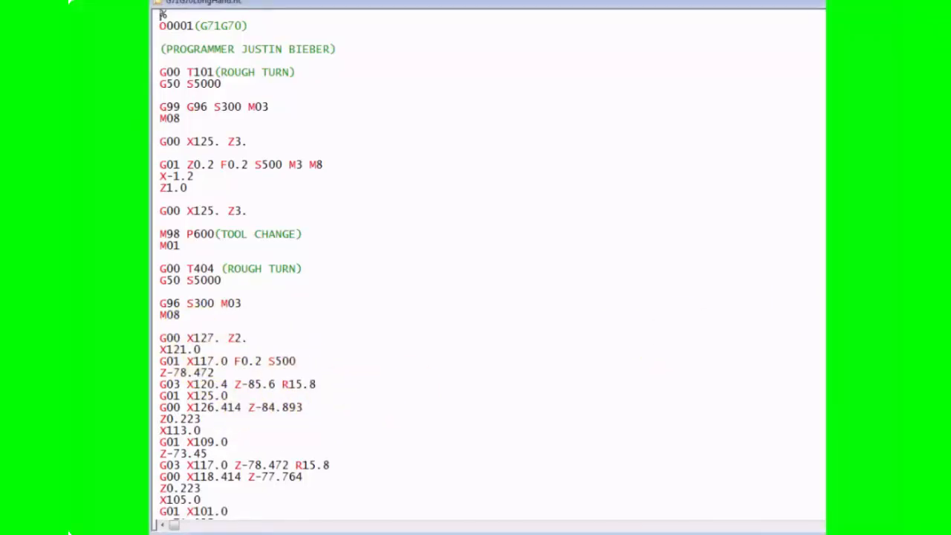
# Mark the G71 P100 Q110 D4.0 U.2 W.1 F0.2 cycle with its N100–N110 profile lines as one block
pyautogui.scroll(-3)
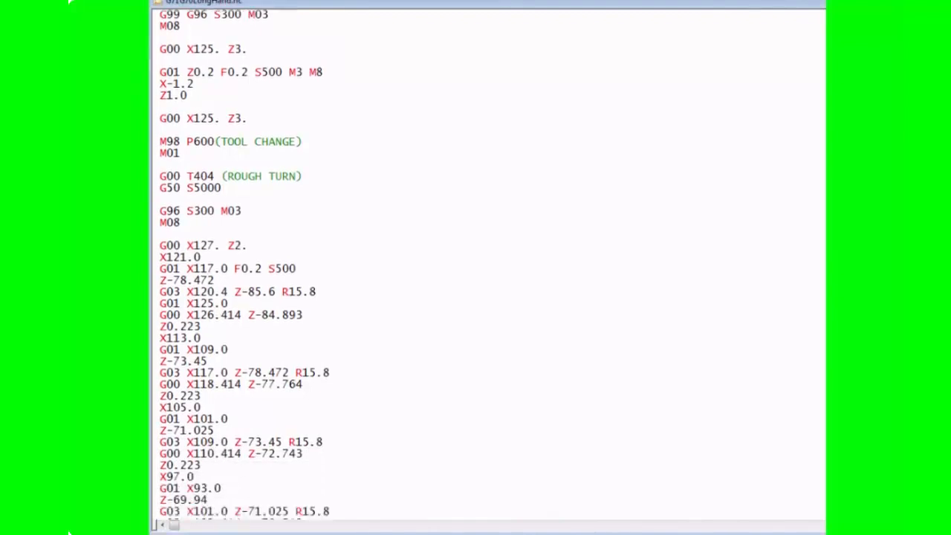
pyautogui.scroll(-3)
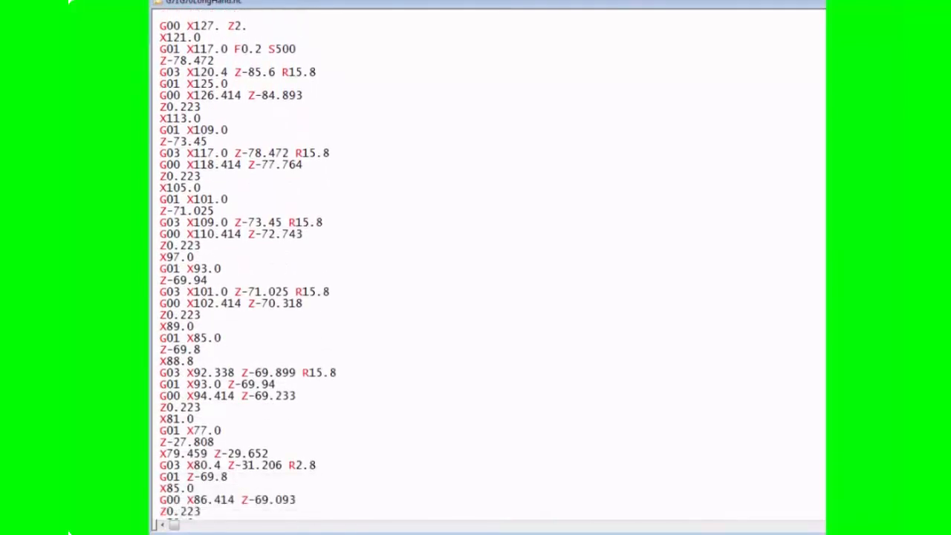
pyautogui.scroll(-3)
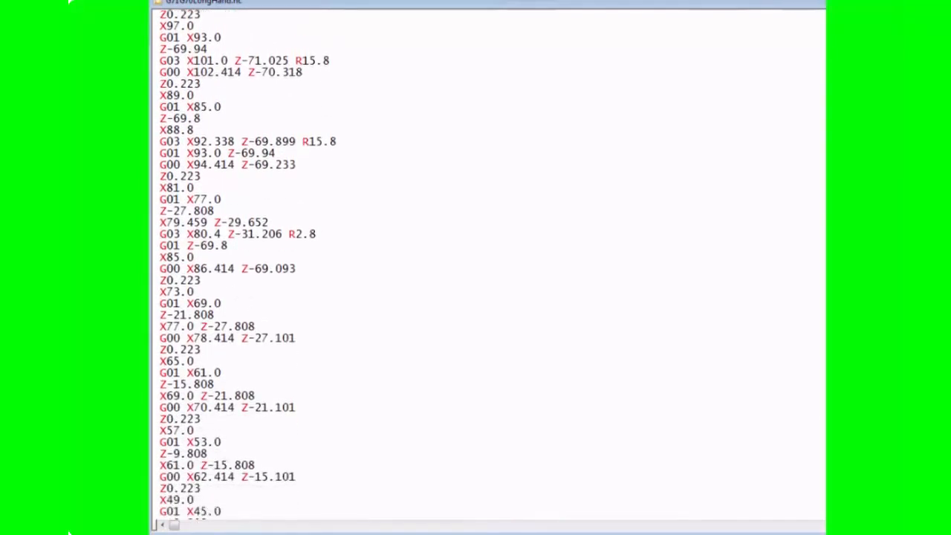
pyautogui.scroll(-3)
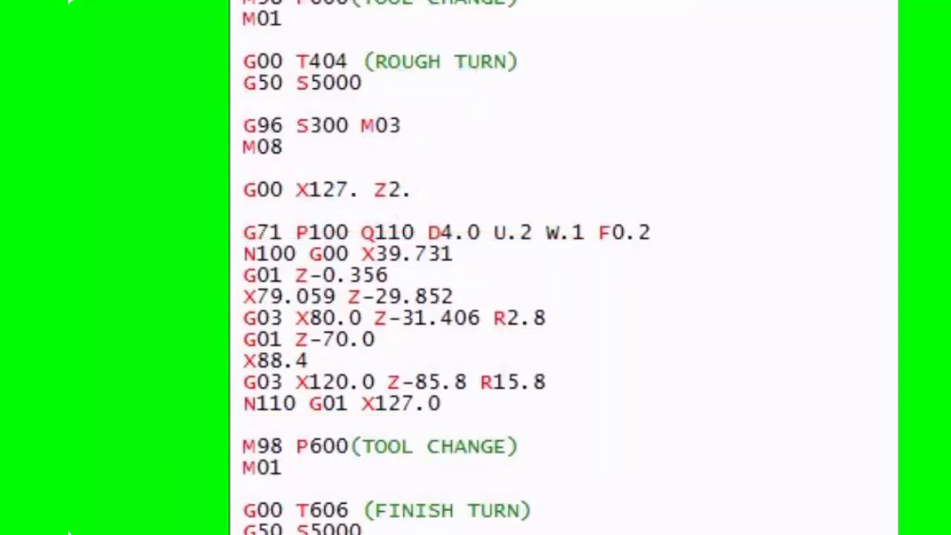
pyautogui.moveTo(223, 237); pyautogui.dragTo(572, 419)
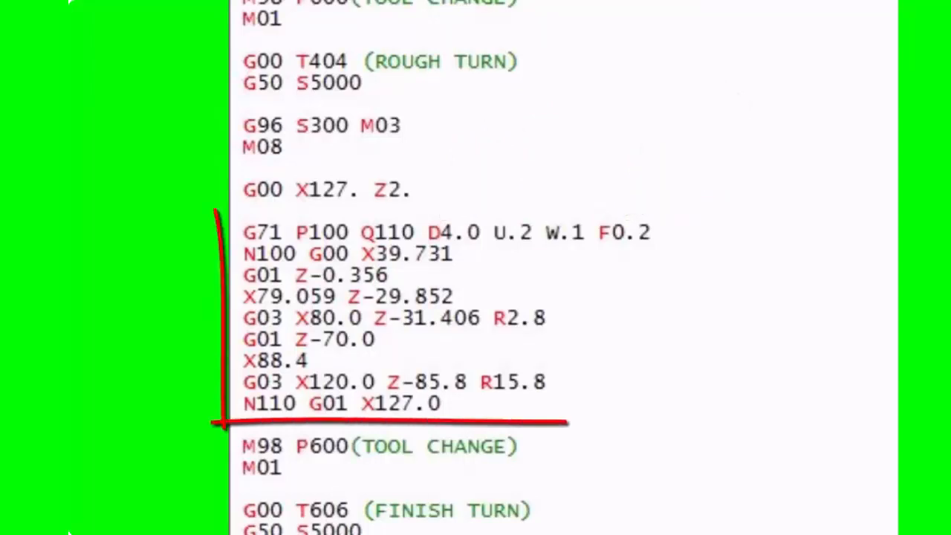
# Highlight the Fanuc version's extra 'G71 U4. R1.' line beside the one-line G71 program
pyautogui.moveTo(216, 215); pyautogui.dragTo(698, 424)
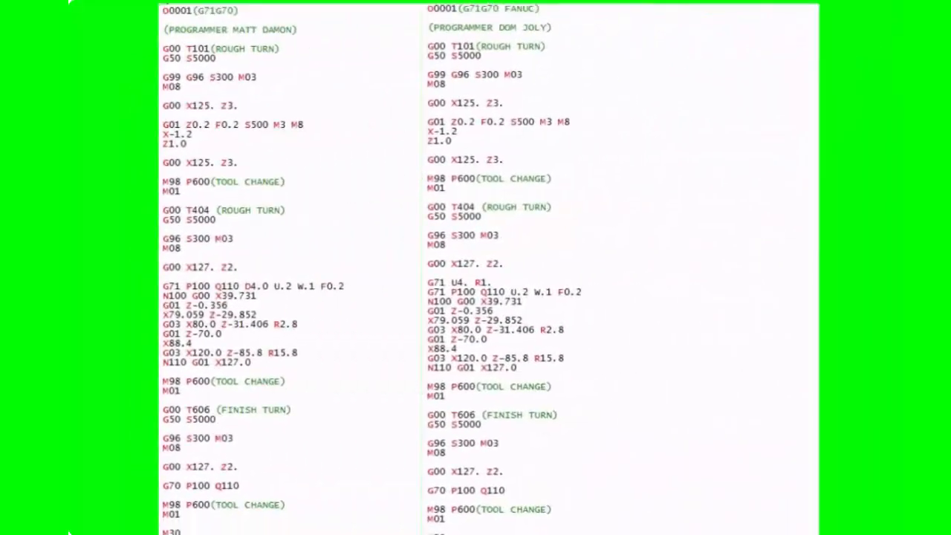
pyautogui.scroll(-3)
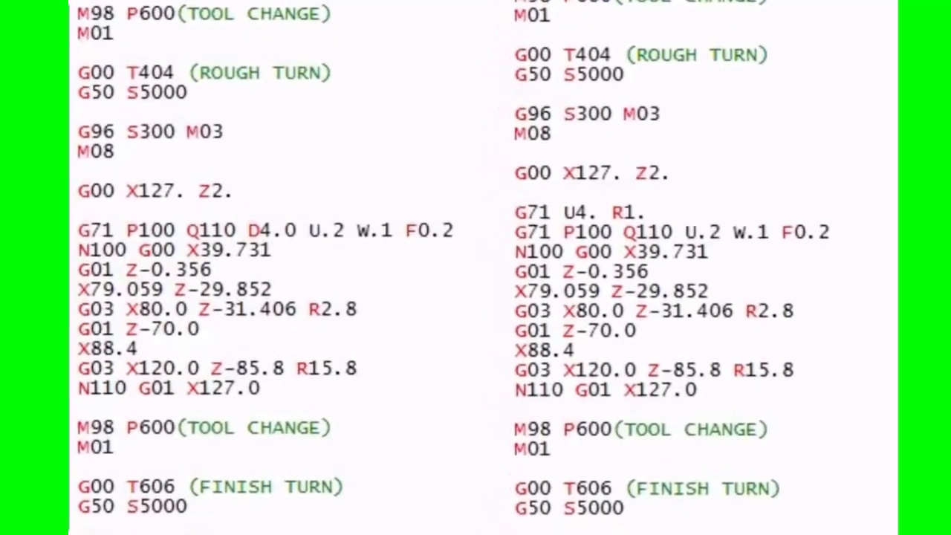
pyautogui.scroll(-3)
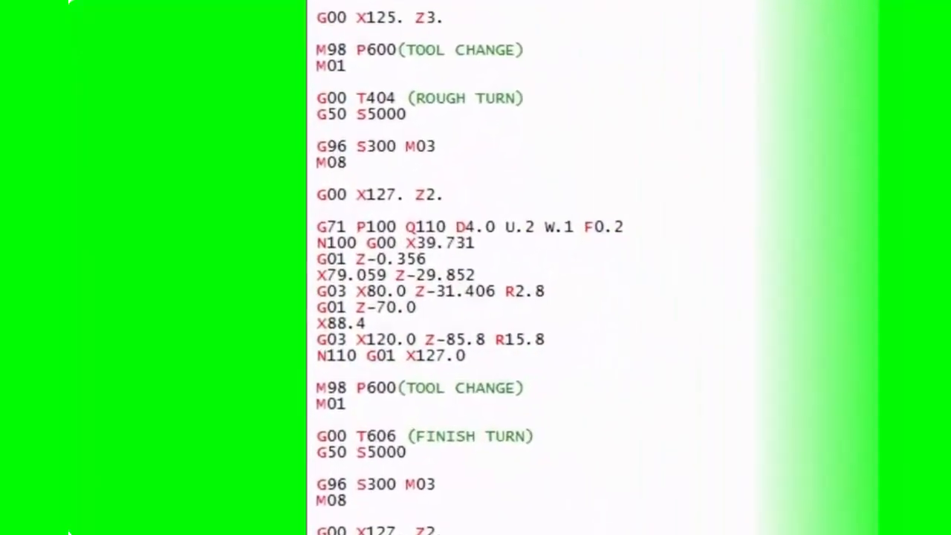
pyautogui.scroll(-3)
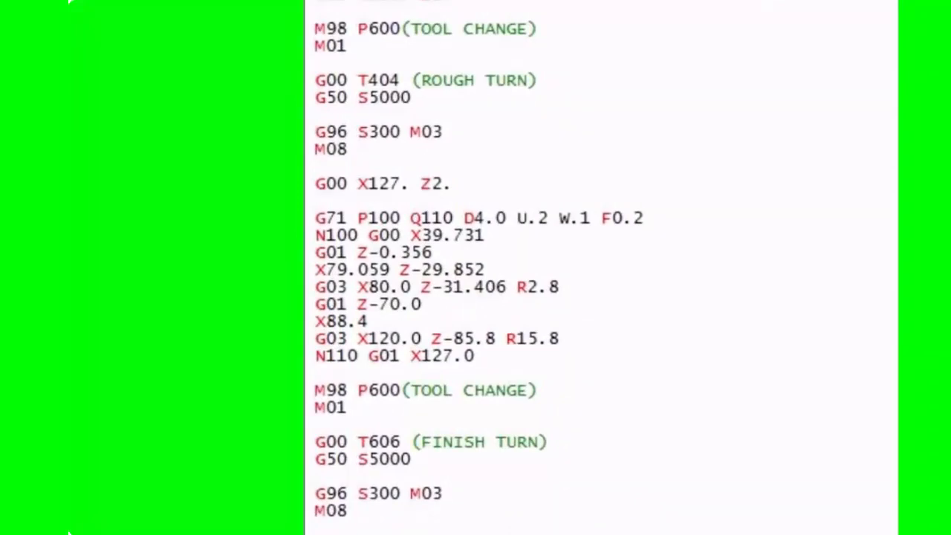